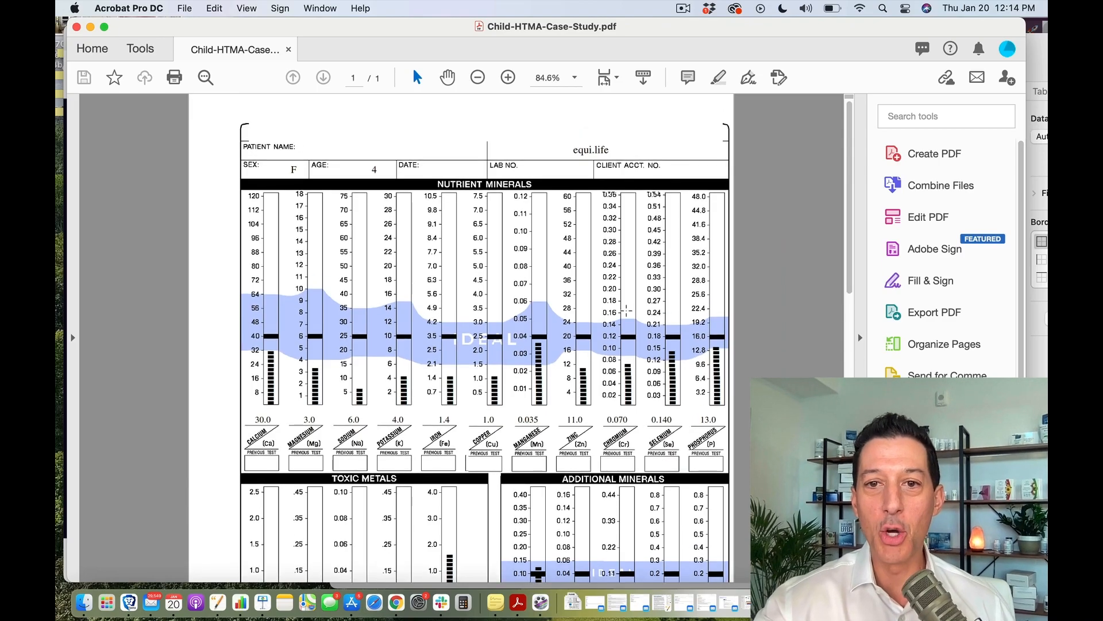
Zoom the HTMA report from 84.6% to 95.2% so the nutrient minerals chart fills the window.
scroll("down", 3)
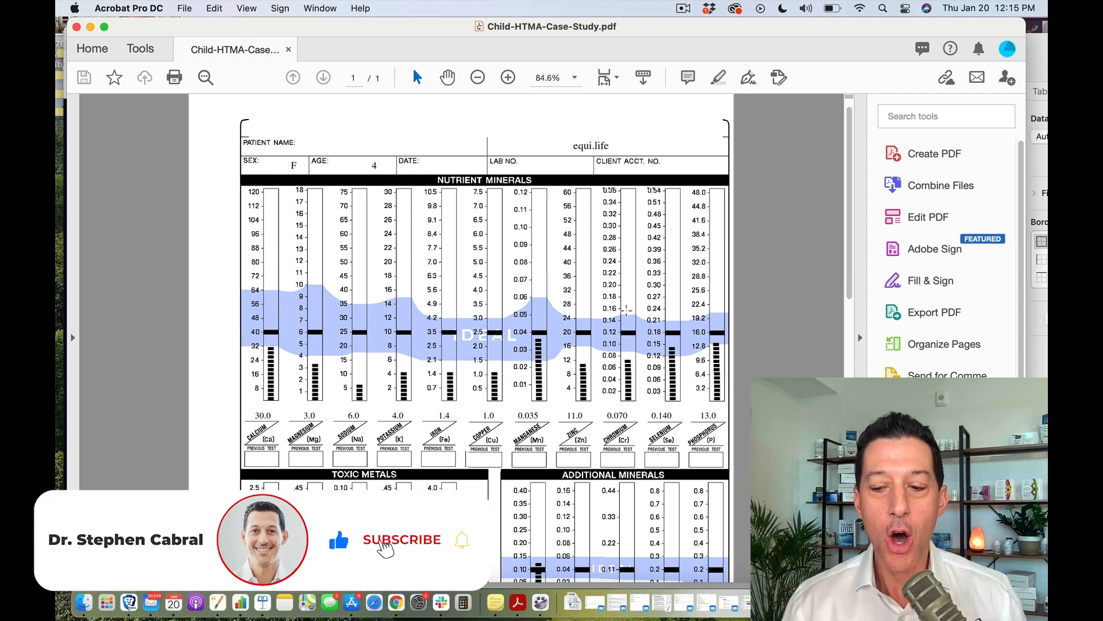
left_click(400, 540)
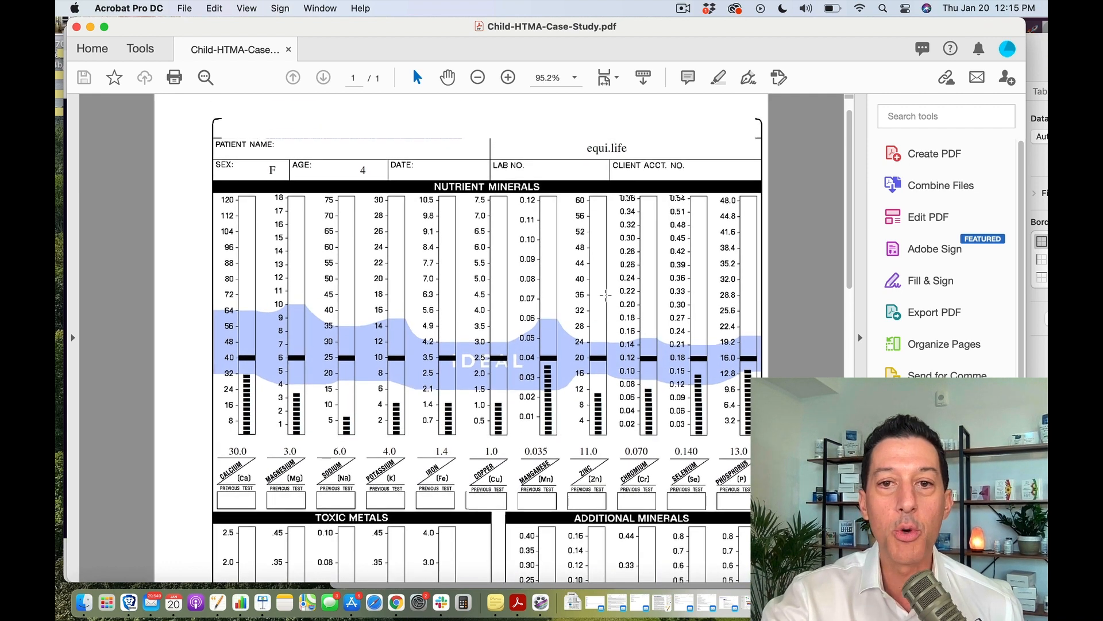
mouse_move(805, 98)
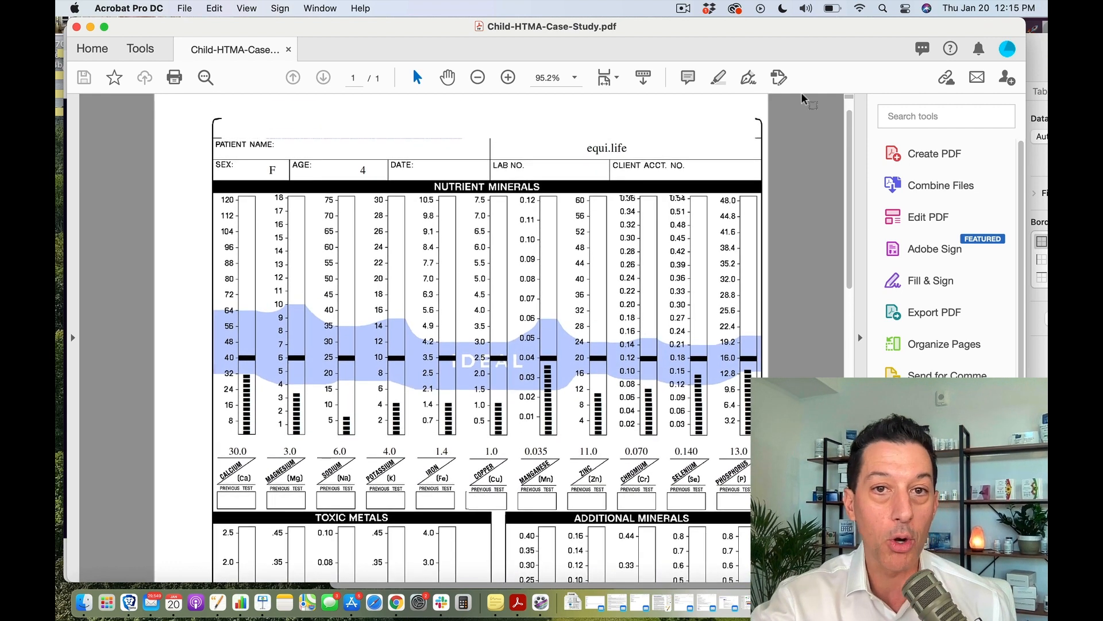
mouse_move(802, 165)
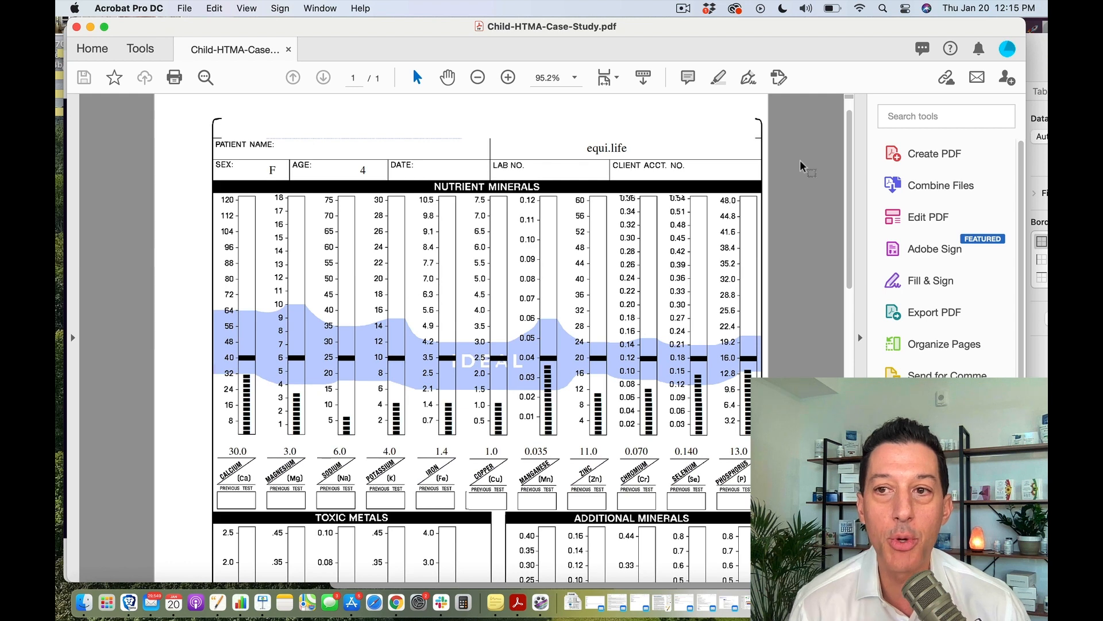
mouse_move(903, 24)
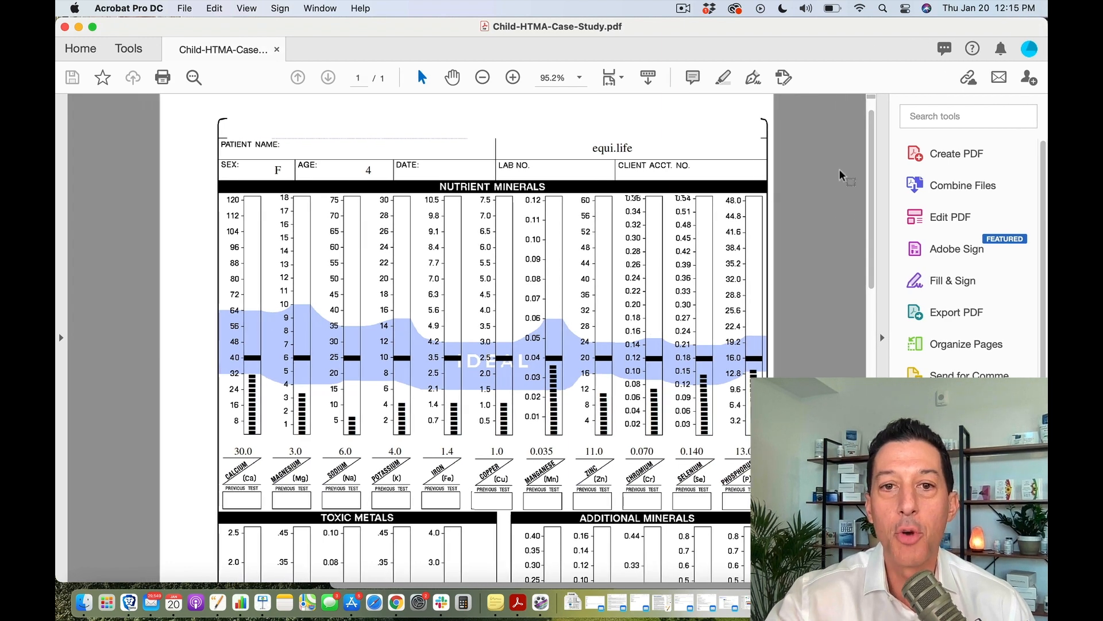
mouse_move(839, 241)
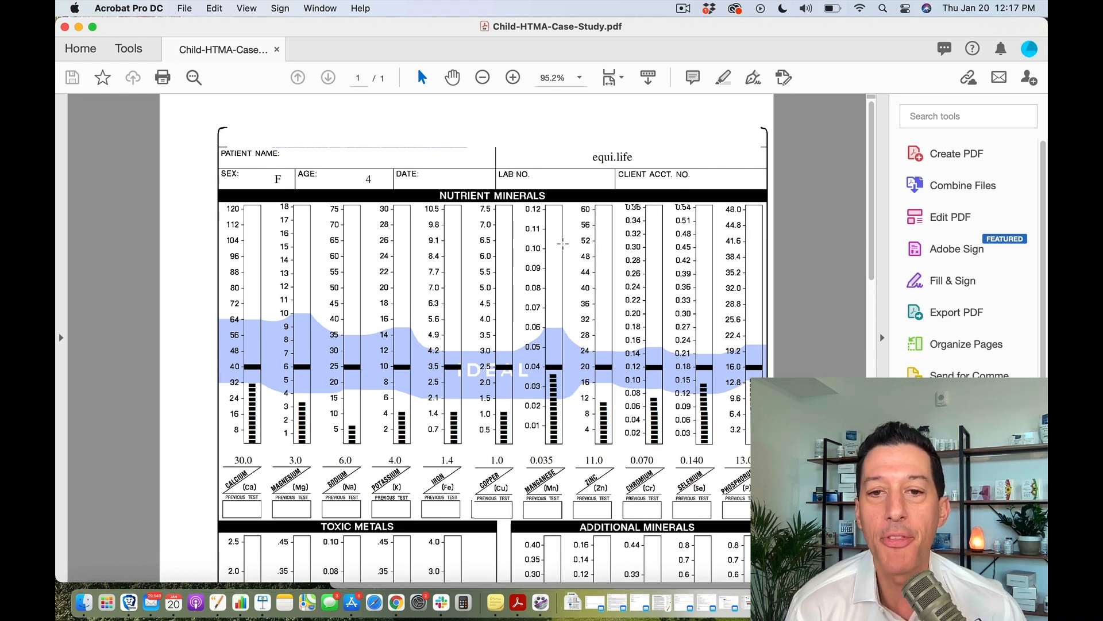
scroll("down", 3)
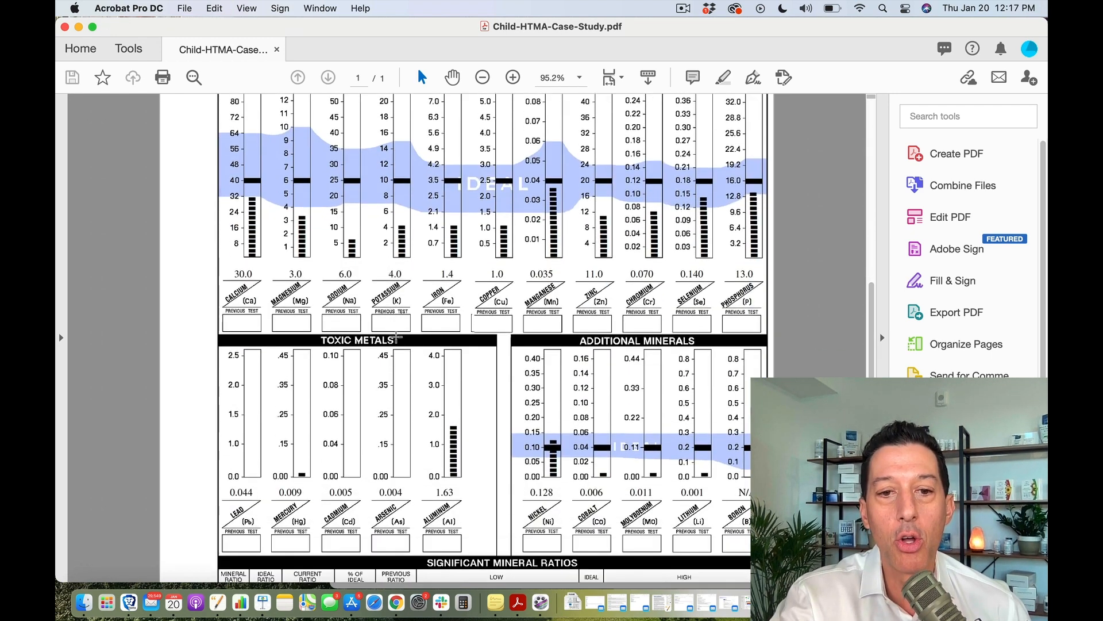
scroll("down", 3)
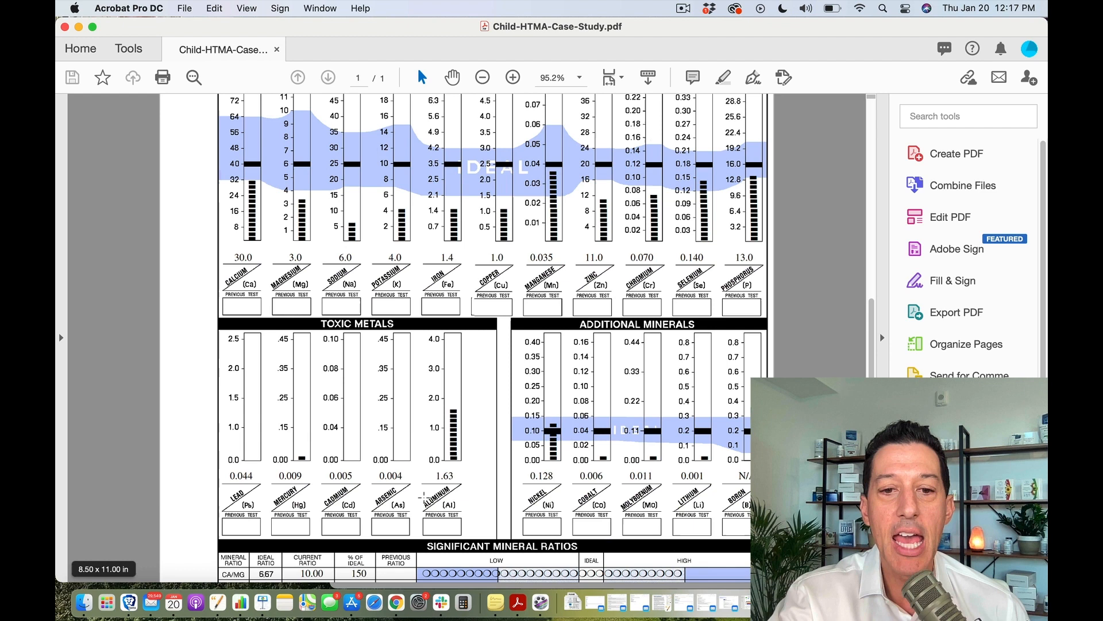
scroll("down", 3)
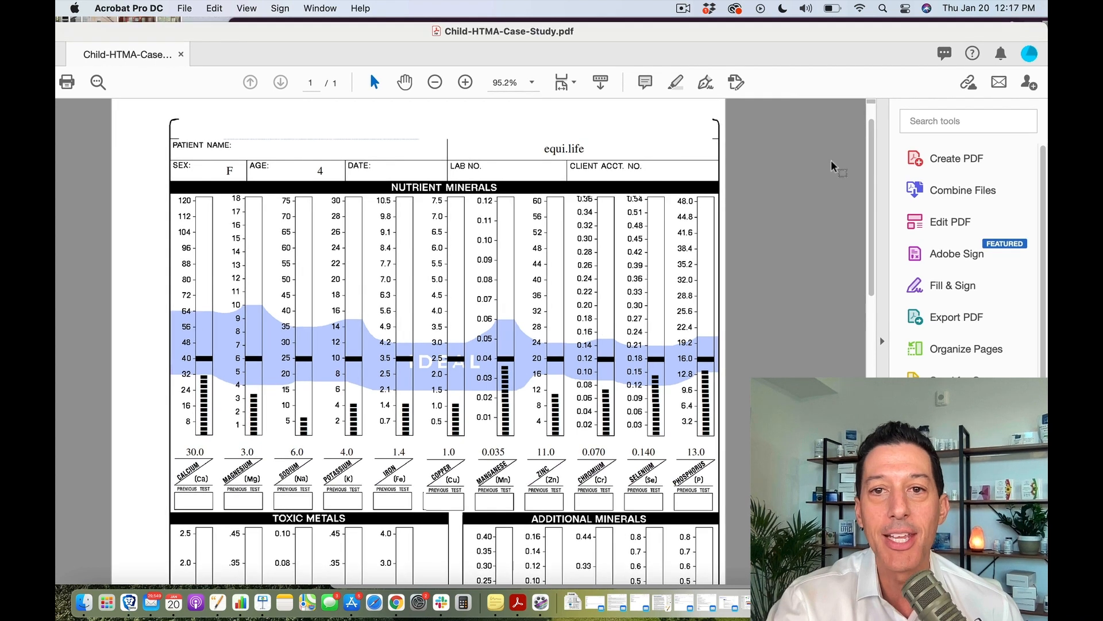
mouse_move(827, 35)
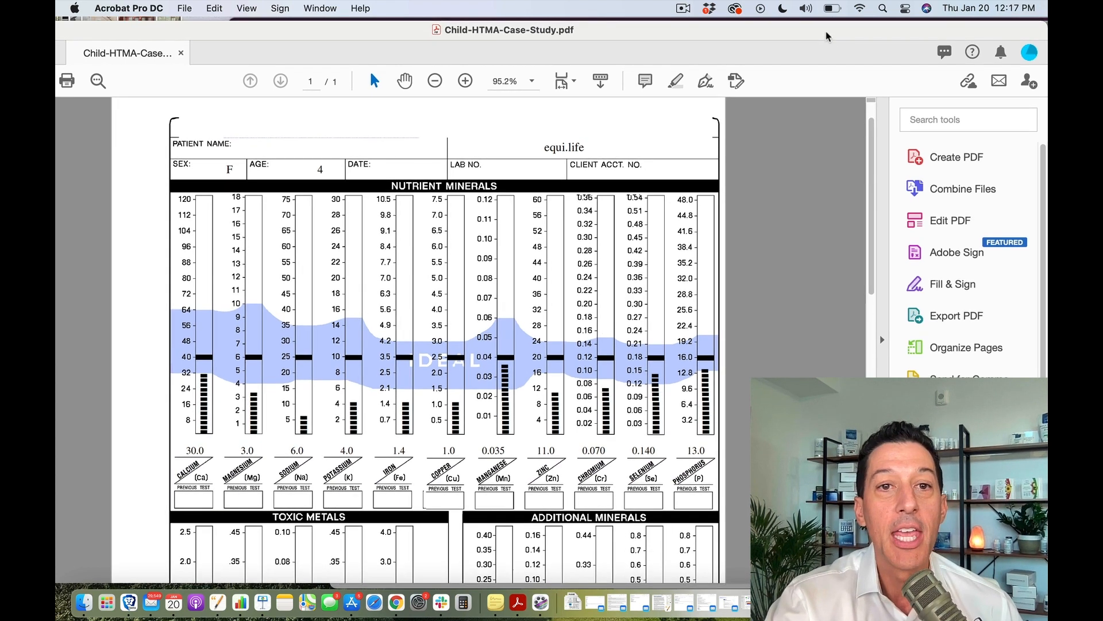
mouse_move(805, 228)
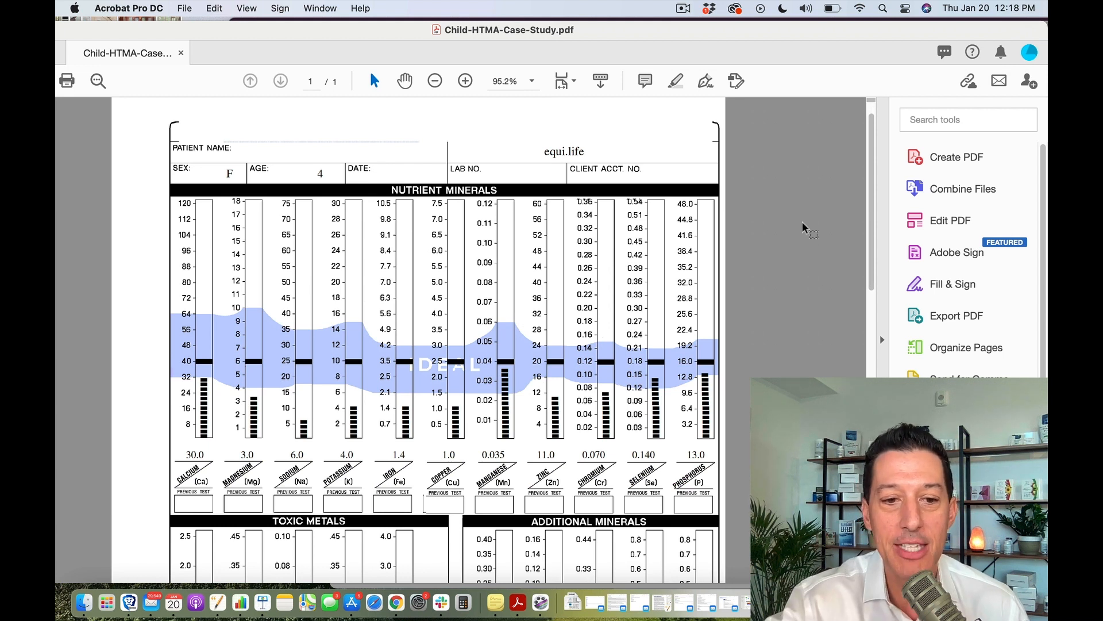
mouse_move(153, 605)
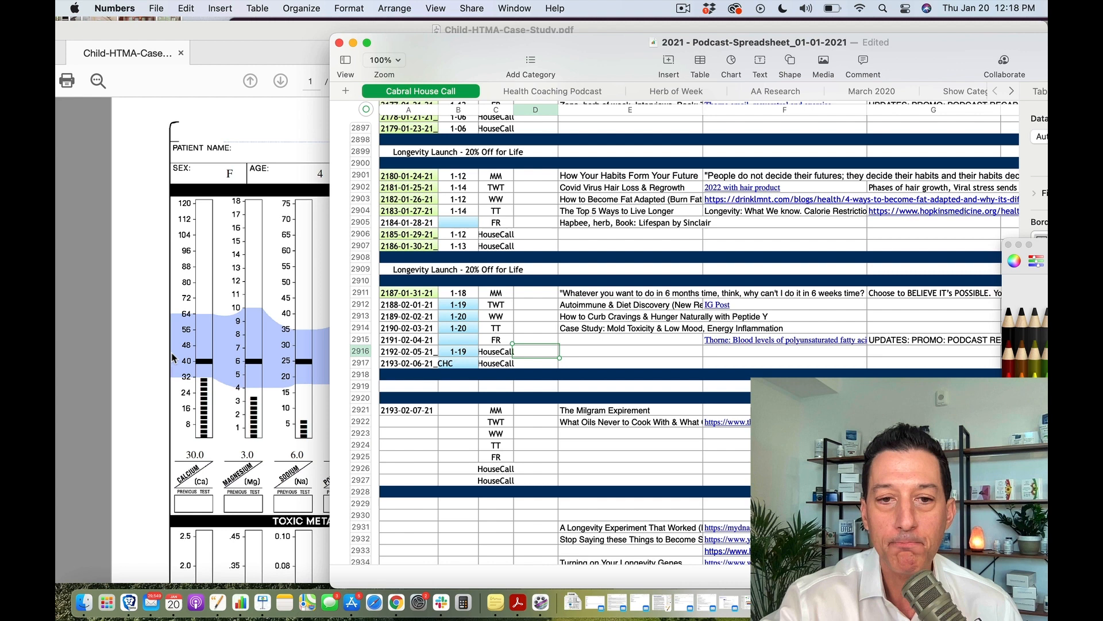
mouse_move(151, 366)
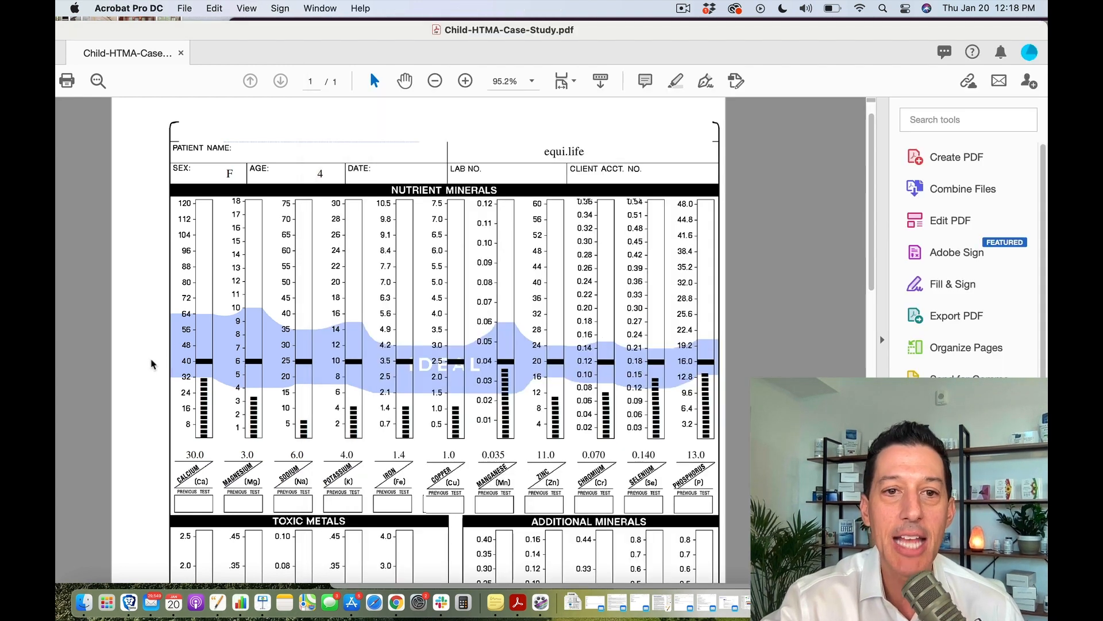
scroll("down", 3)
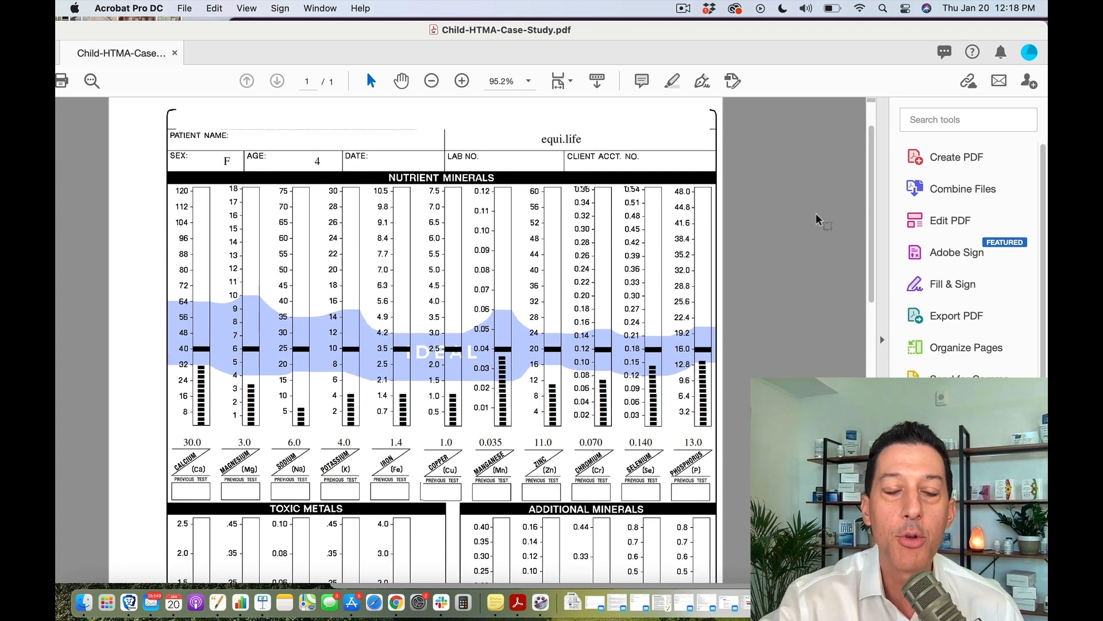
mouse_move(809, 248)
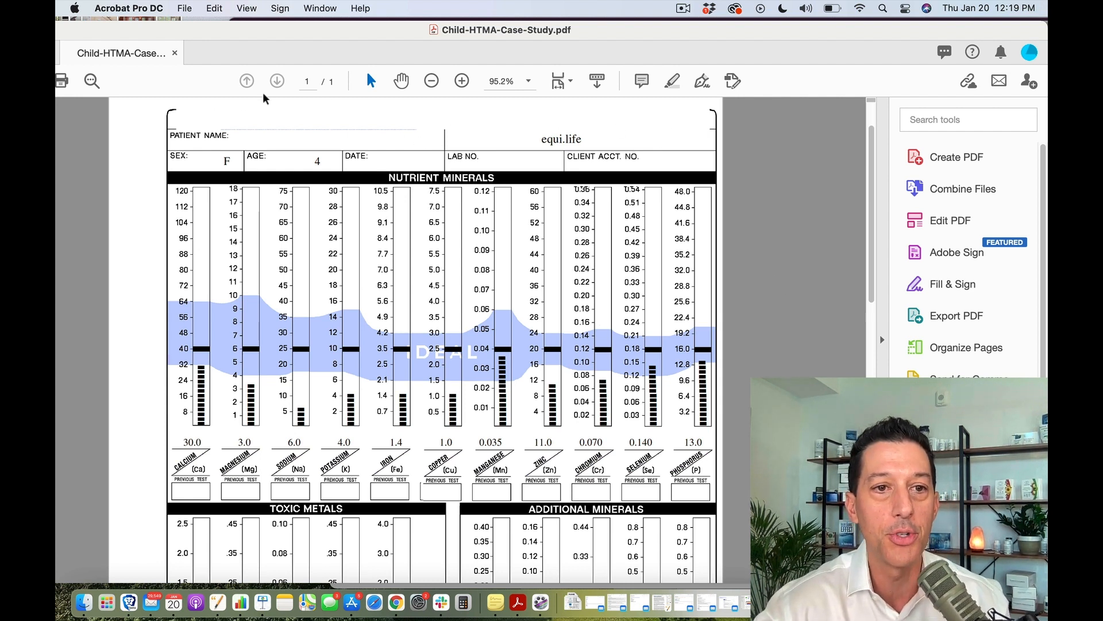
mouse_move(293, 175)
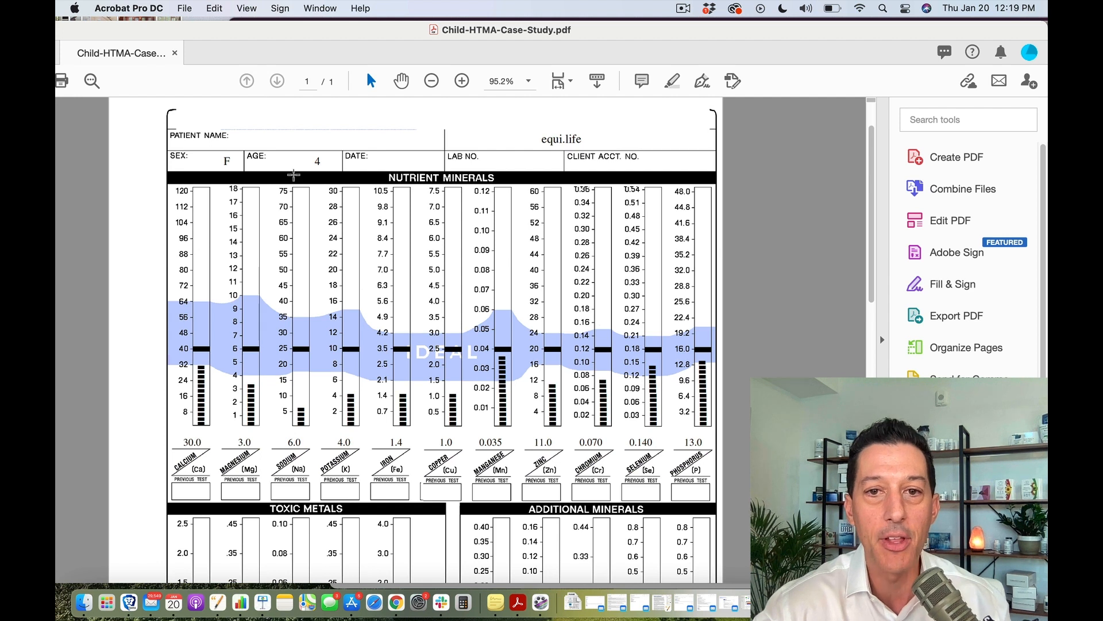
mouse_move(310, 293)
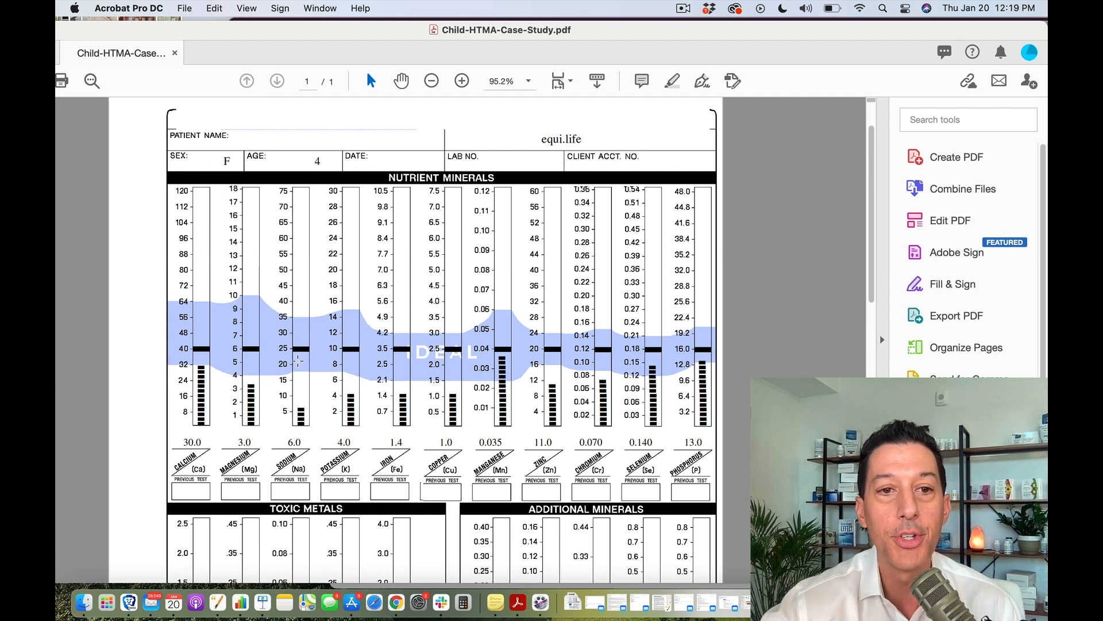
Scroll down slightly so the Toxic Metals and Additional Minerals headings appear under Nutrient Minerals.
scroll("down", 3)
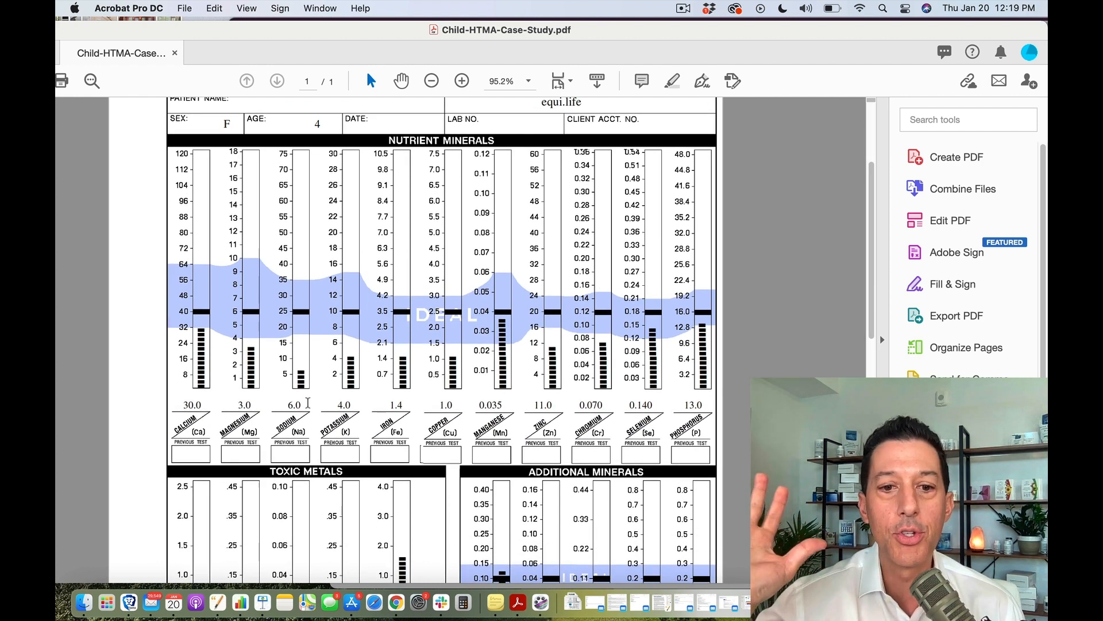
scroll("down", 3)
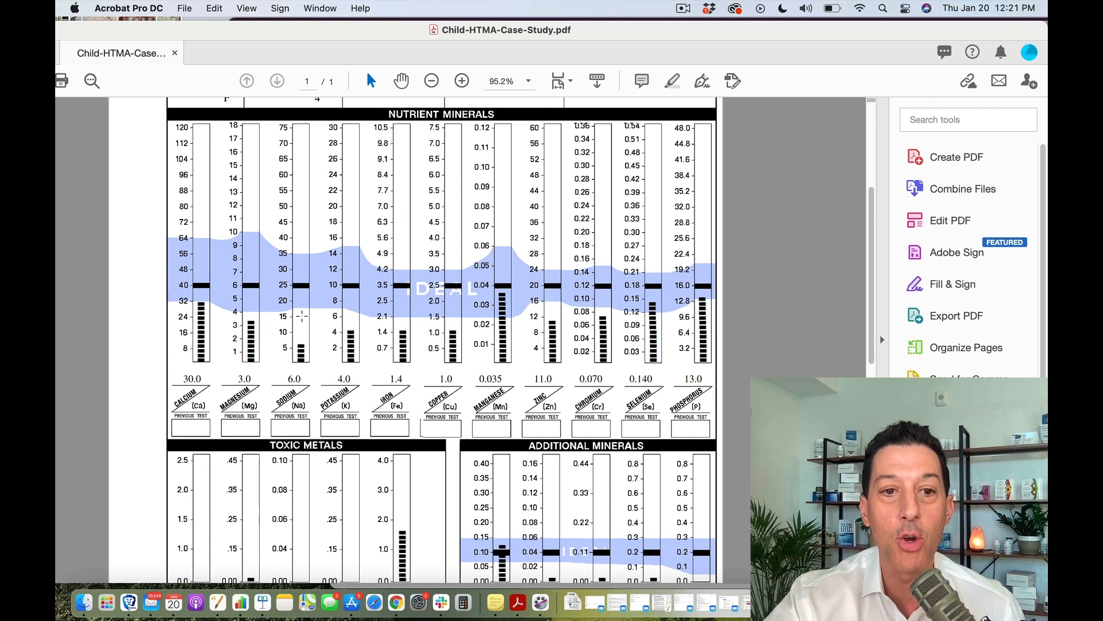
mouse_move(309, 274)
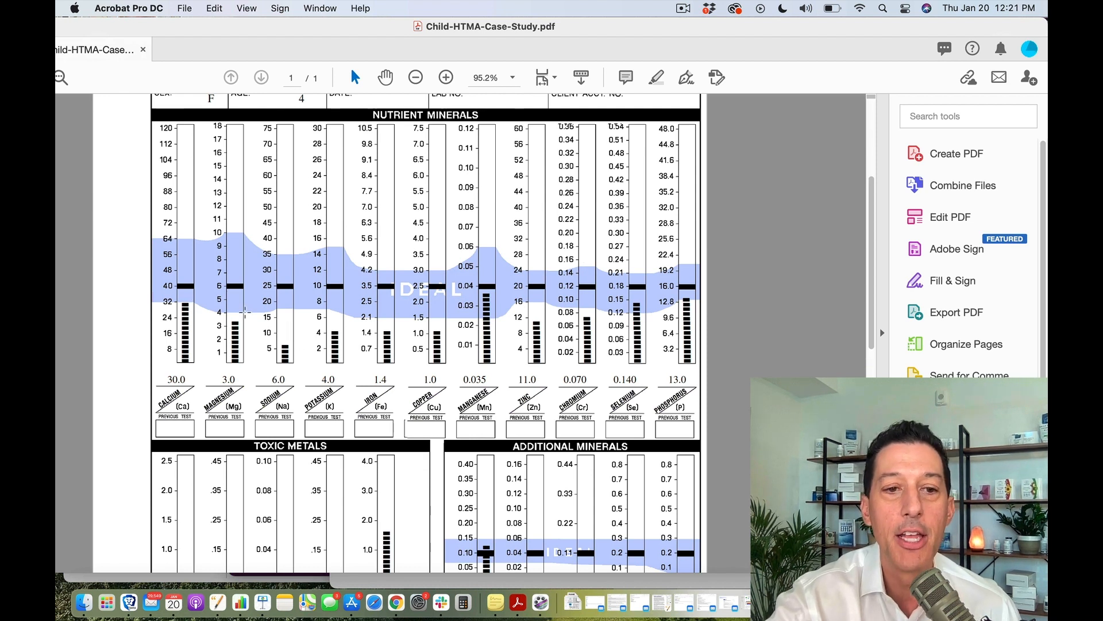
mouse_move(293, 269)
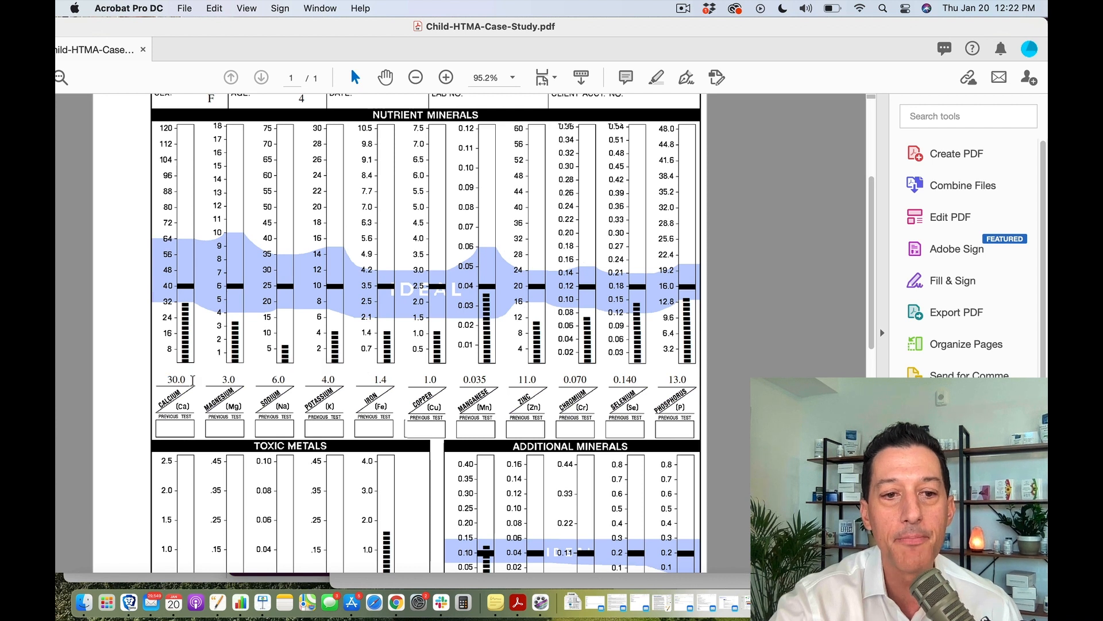
double_click(228, 379)
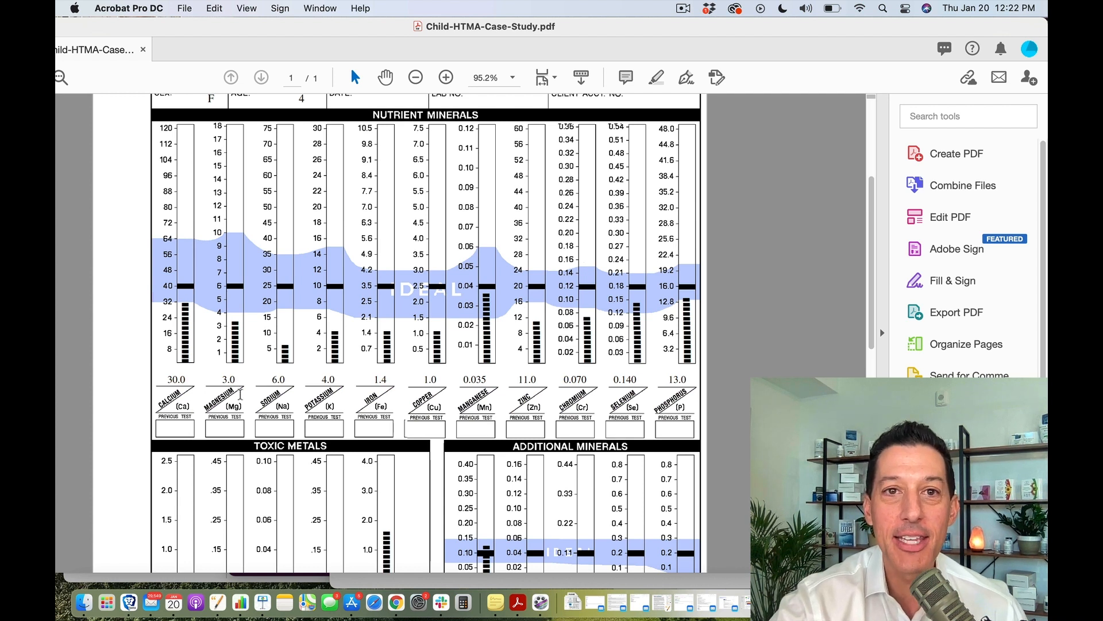
mouse_move(248, 305)
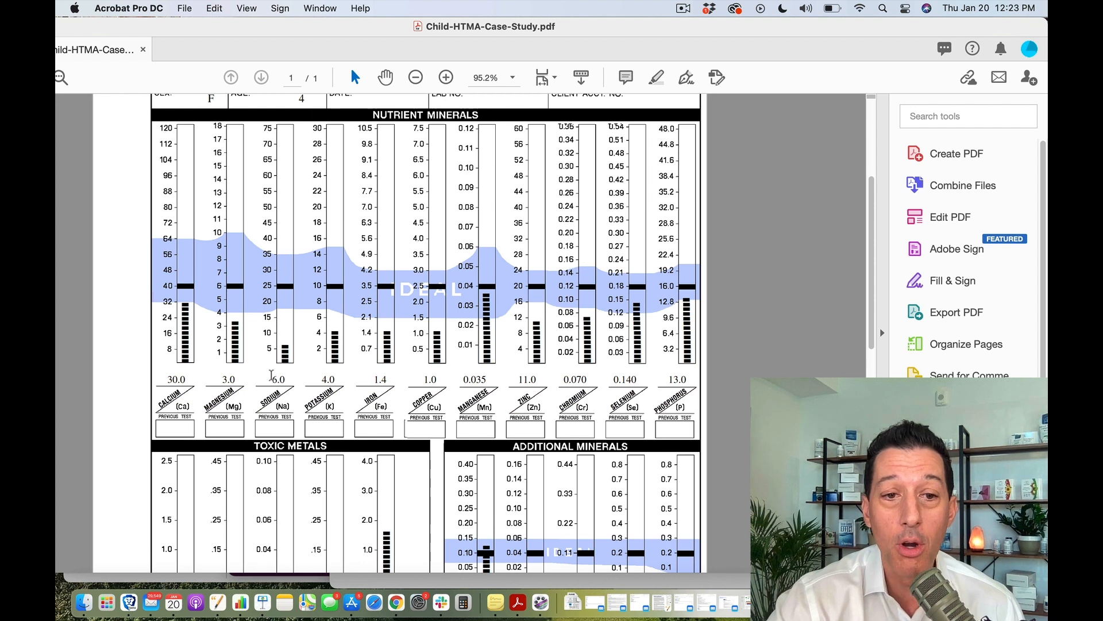
mouse_move(299, 361)
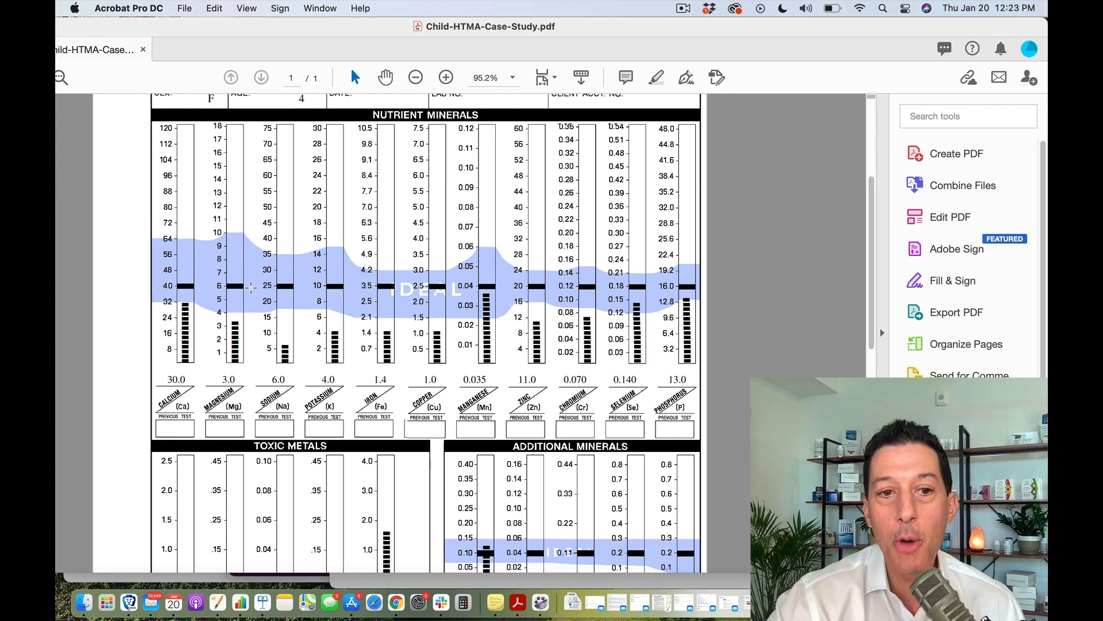
mouse_move(184, 223)
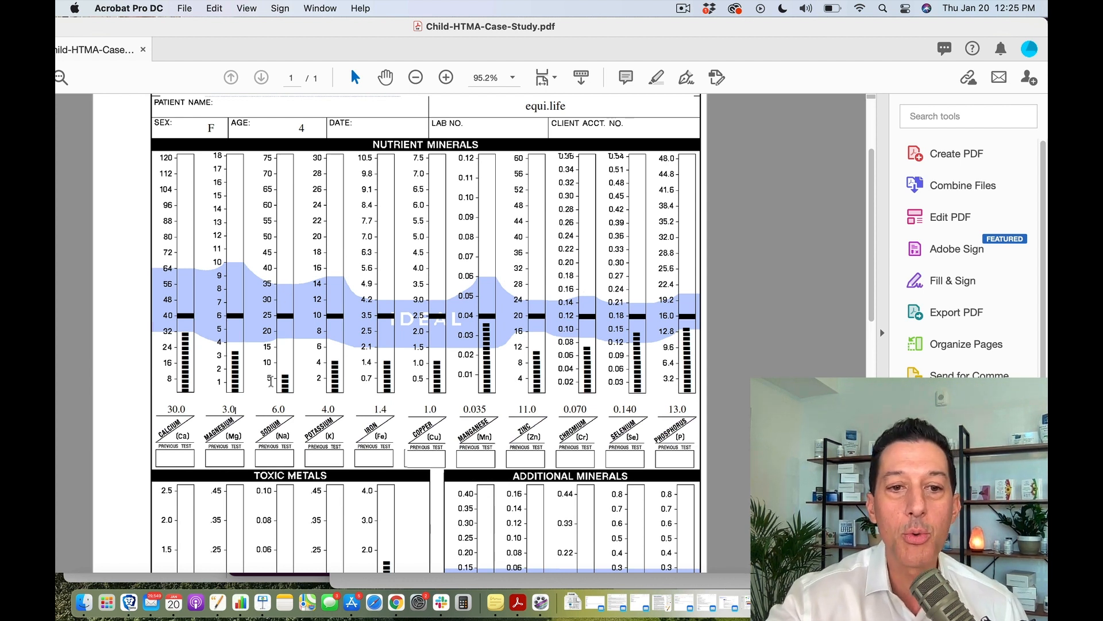
mouse_move(295, 395)
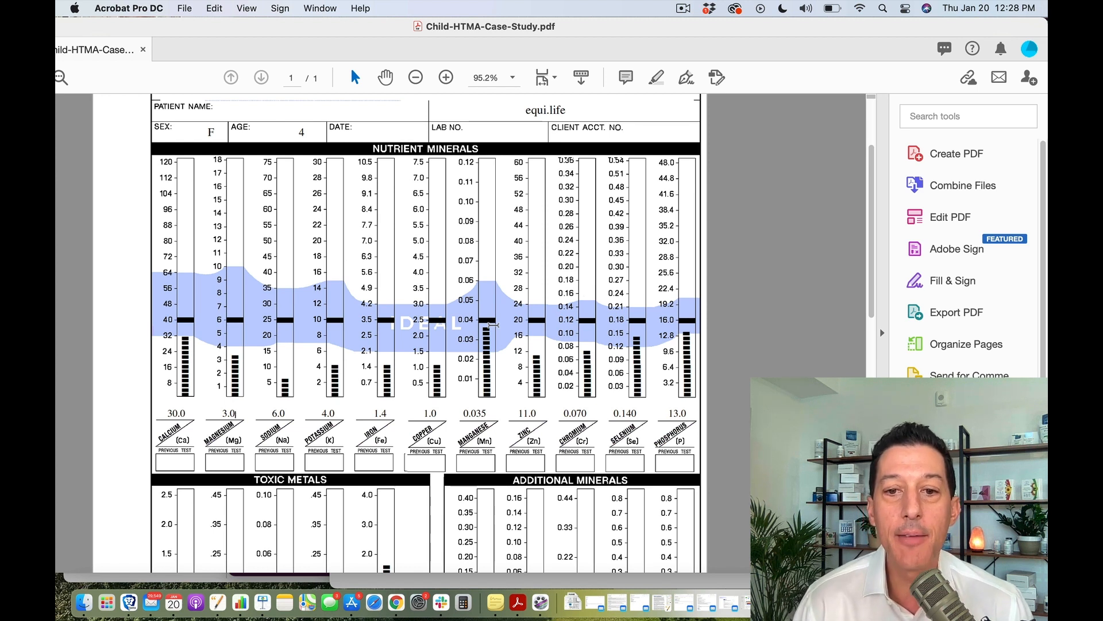
Scroll down to the Toxic Metals, Additional Minerals and Significant Mineral Ratios sections.
scroll("down", 3)
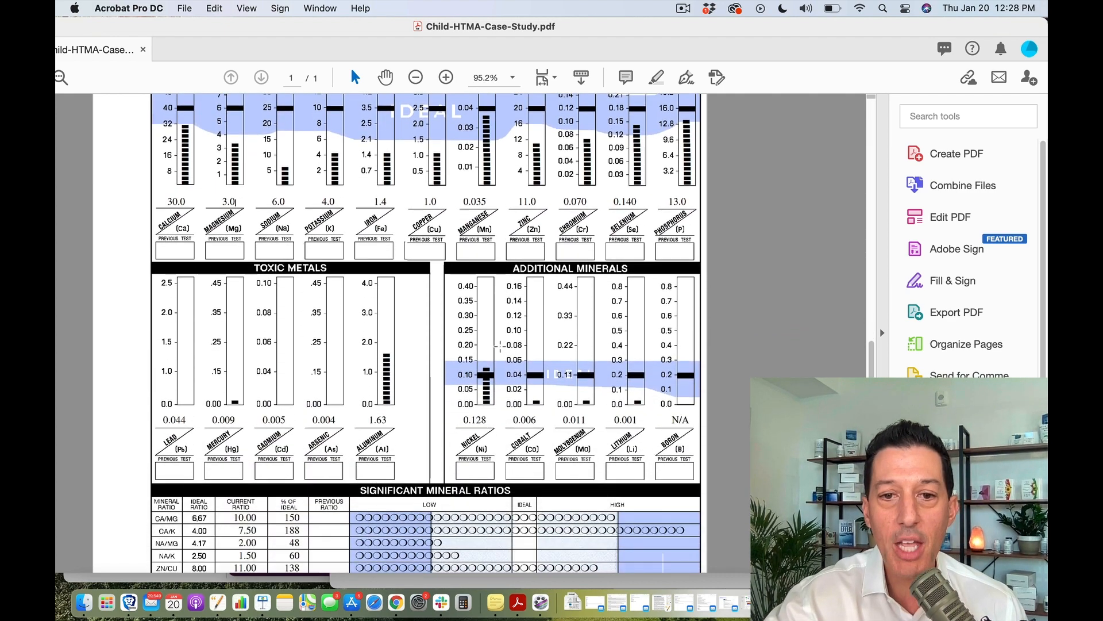
scroll("down", 3)
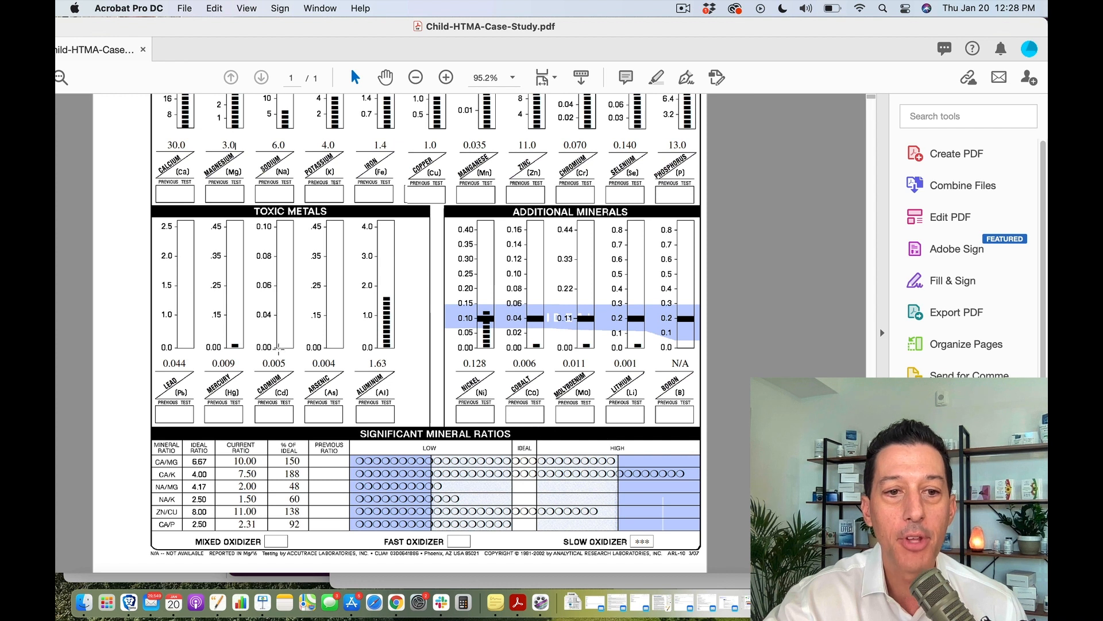
mouse_move(249, 359)
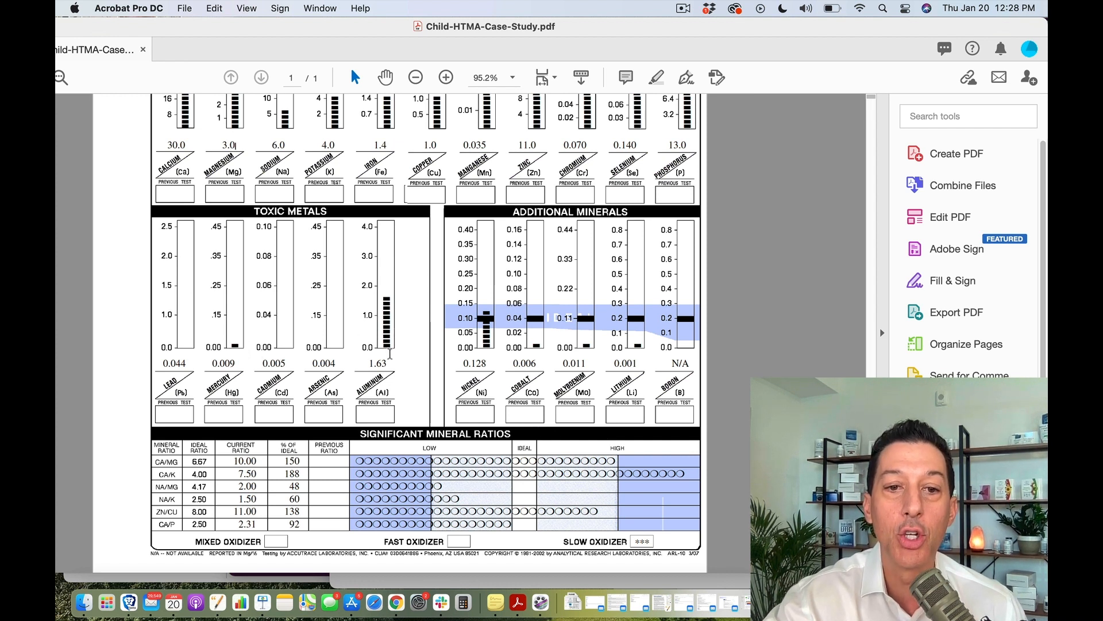
mouse_move(393, 312)
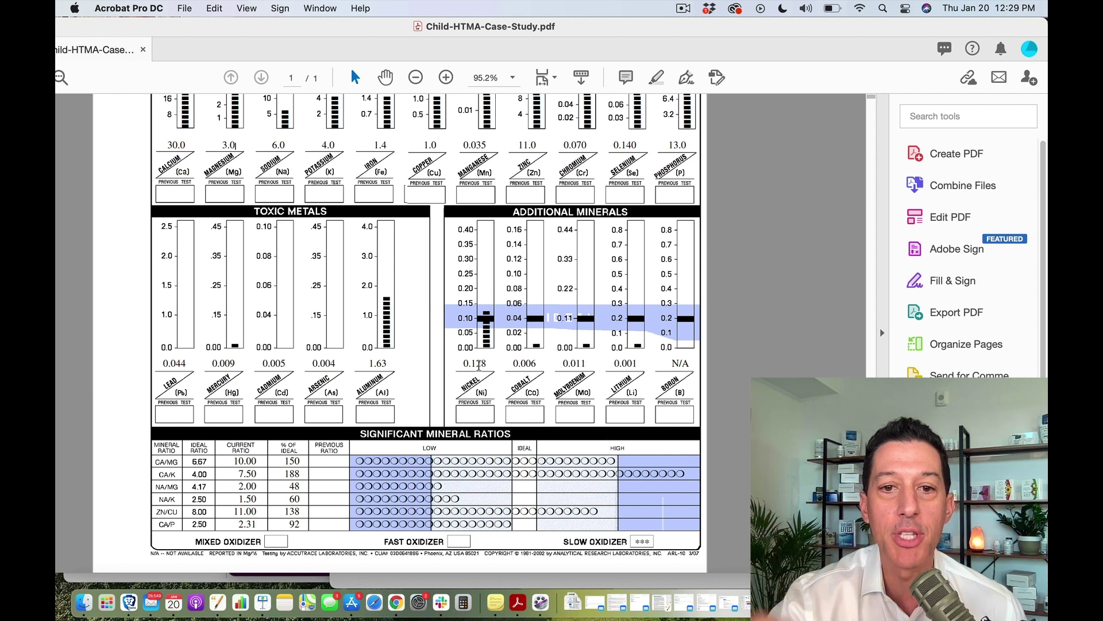
mouse_move(492, 383)
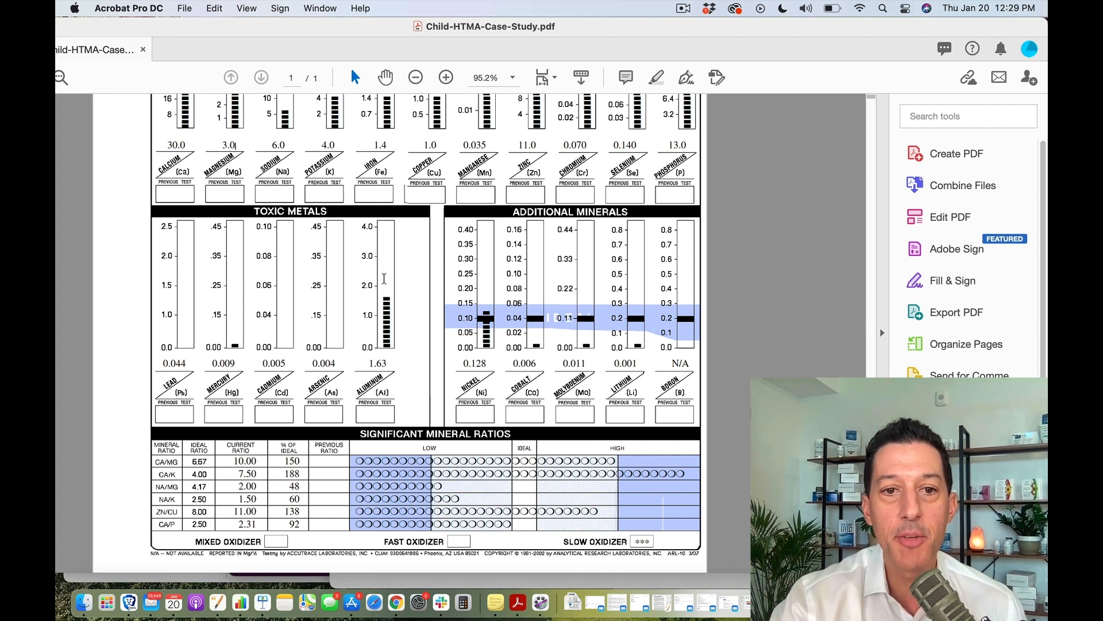
mouse_move(408, 248)
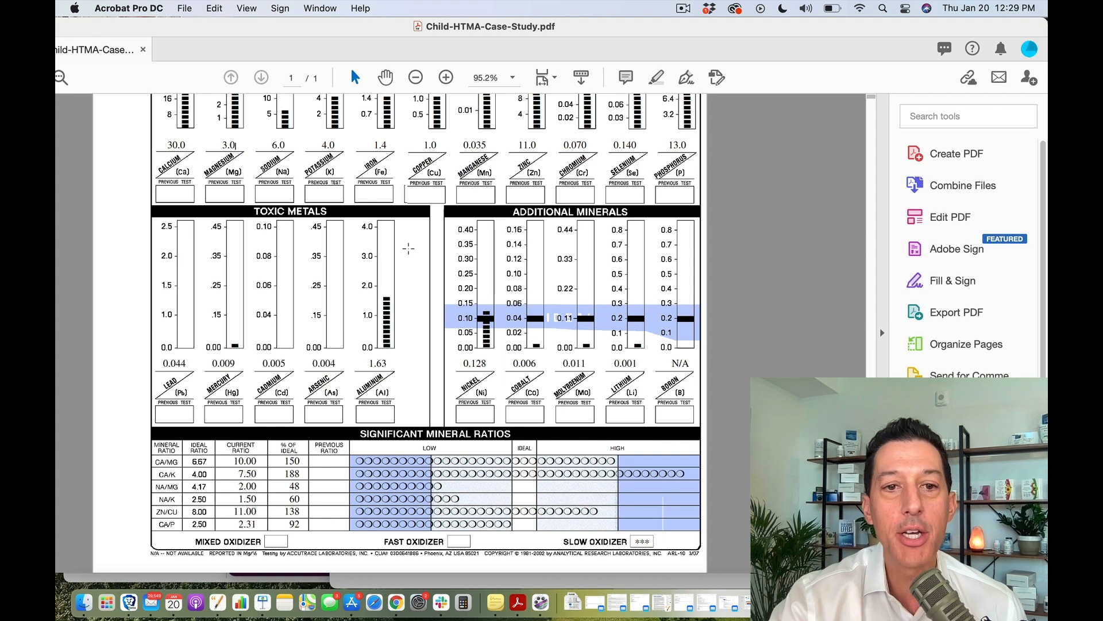
mouse_move(410, 370)
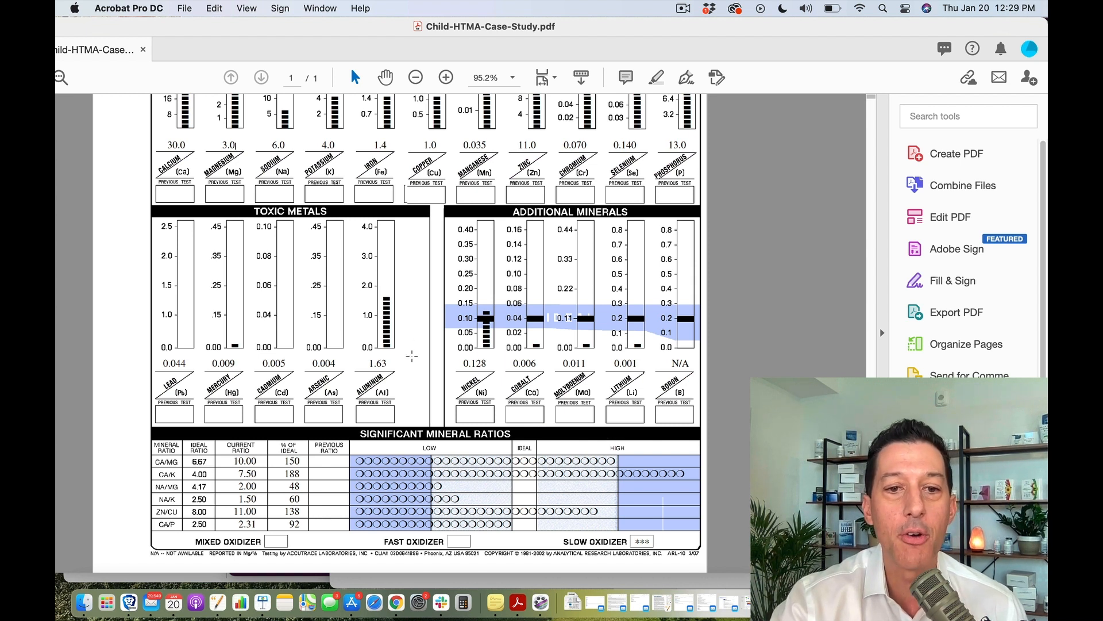
mouse_move(410, 409)
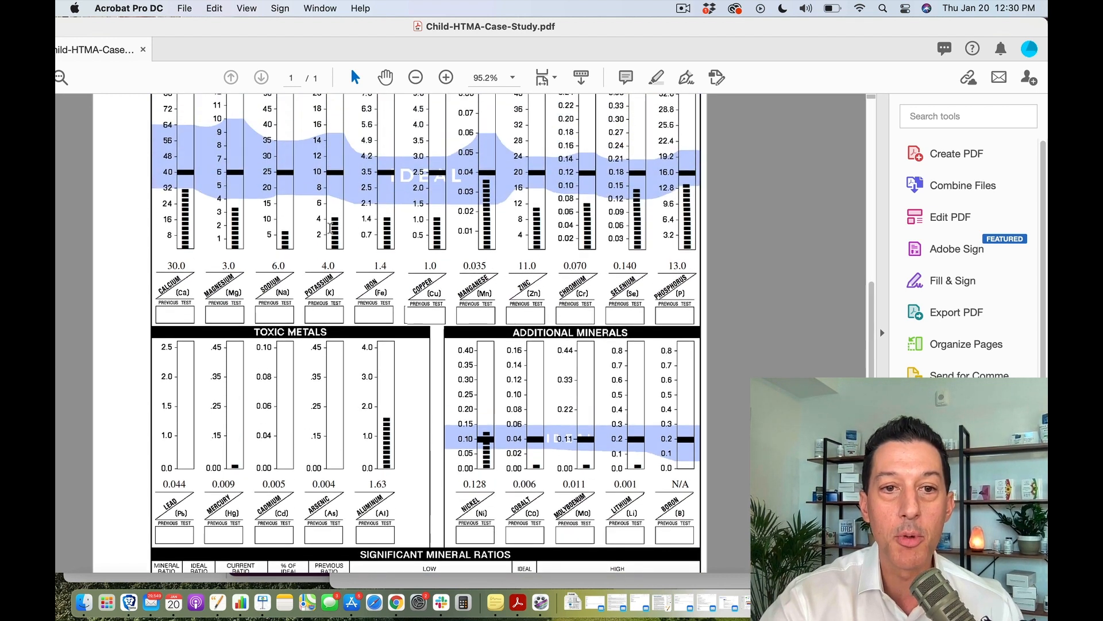
Scroll past the toxic metals and additional minerals charts back toward the patient header.
scroll("down", 3)
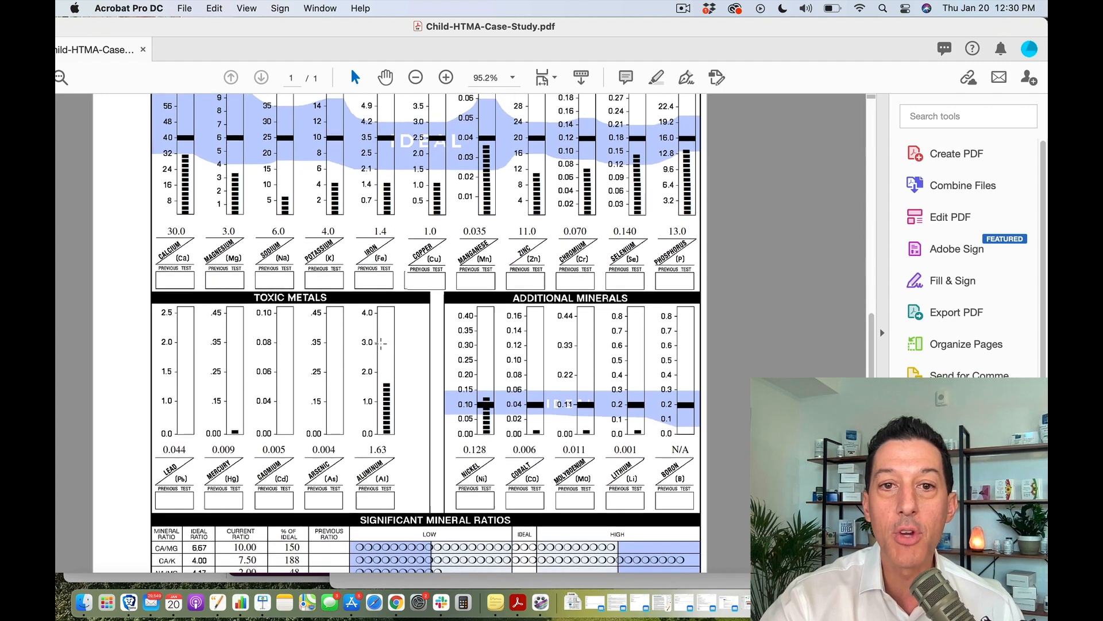
scroll("down", 3)
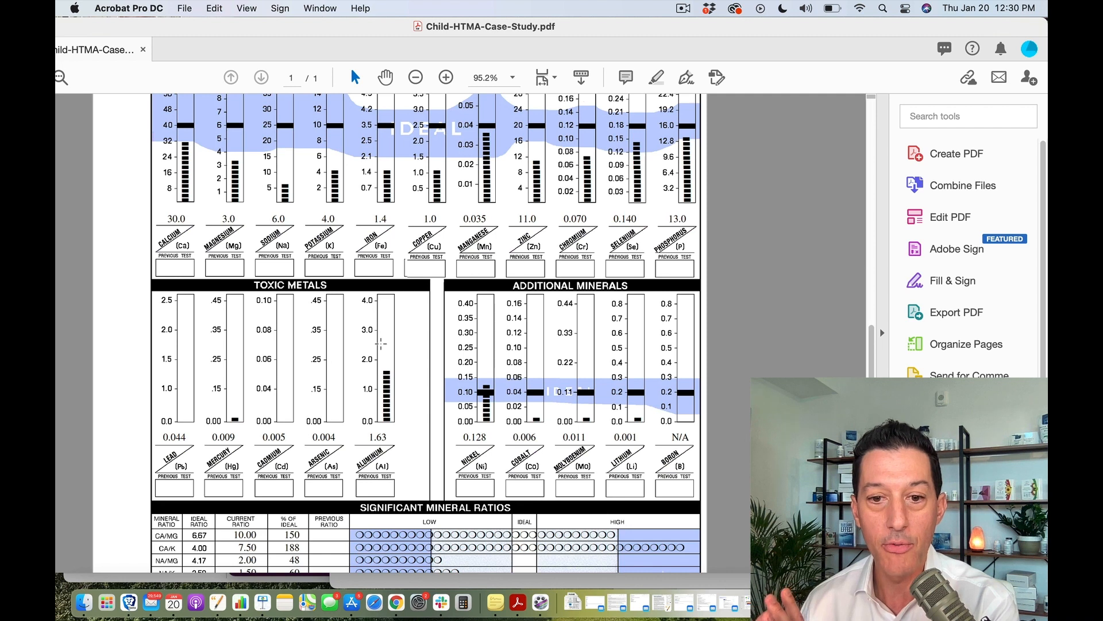
scroll("down", 3)
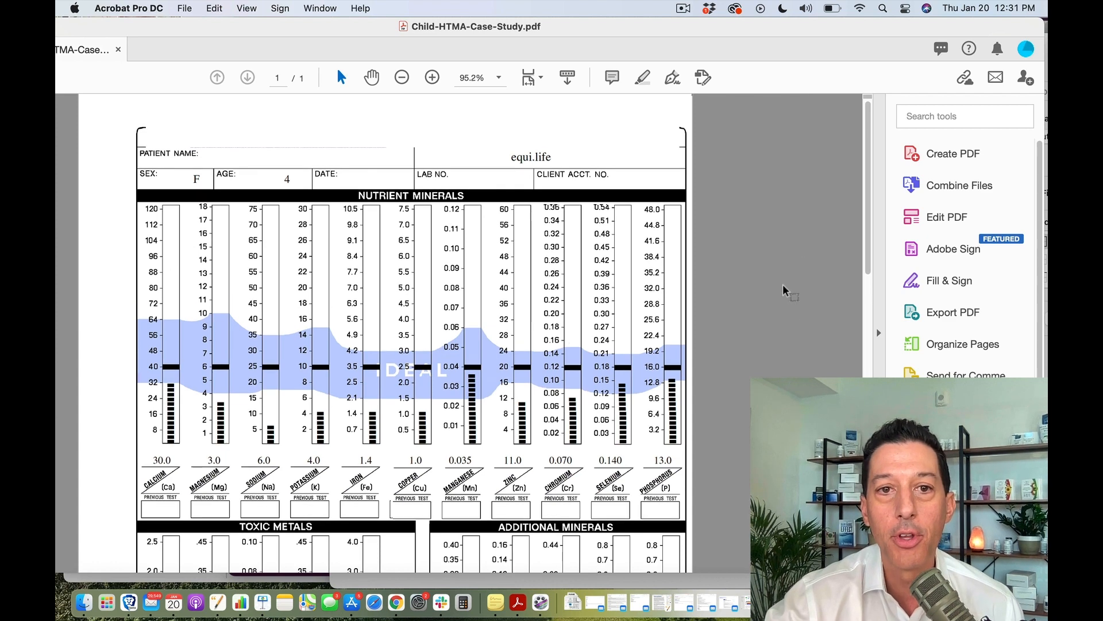
Scroll through the ratios section and settle with toxic metals and additional minerals beneath nutrient minerals.
scroll("down", 3)
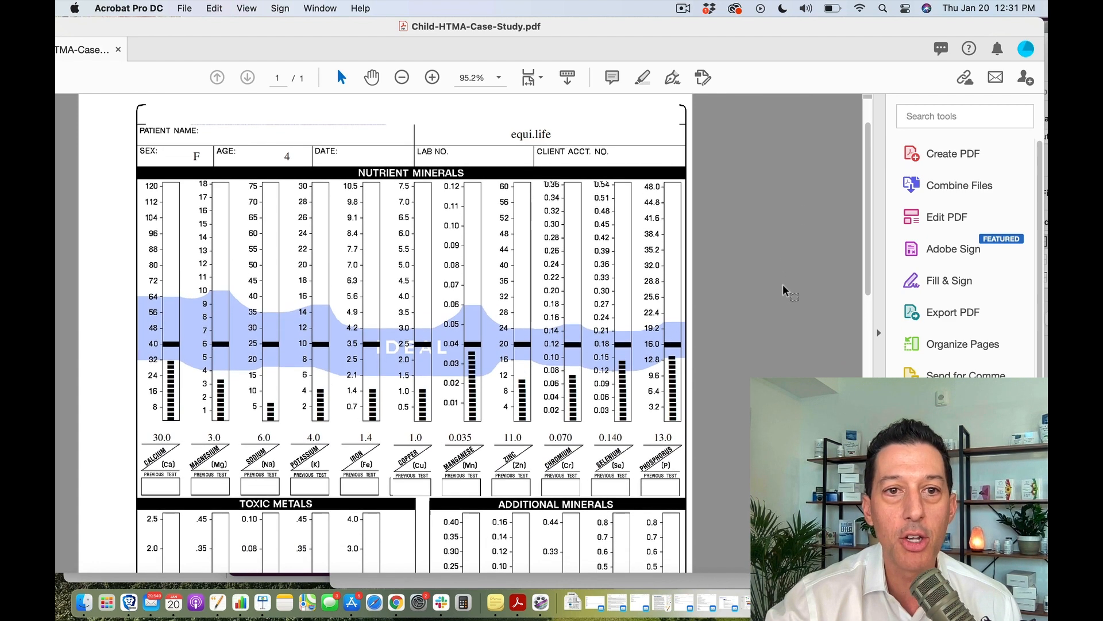
scroll("down", 3)
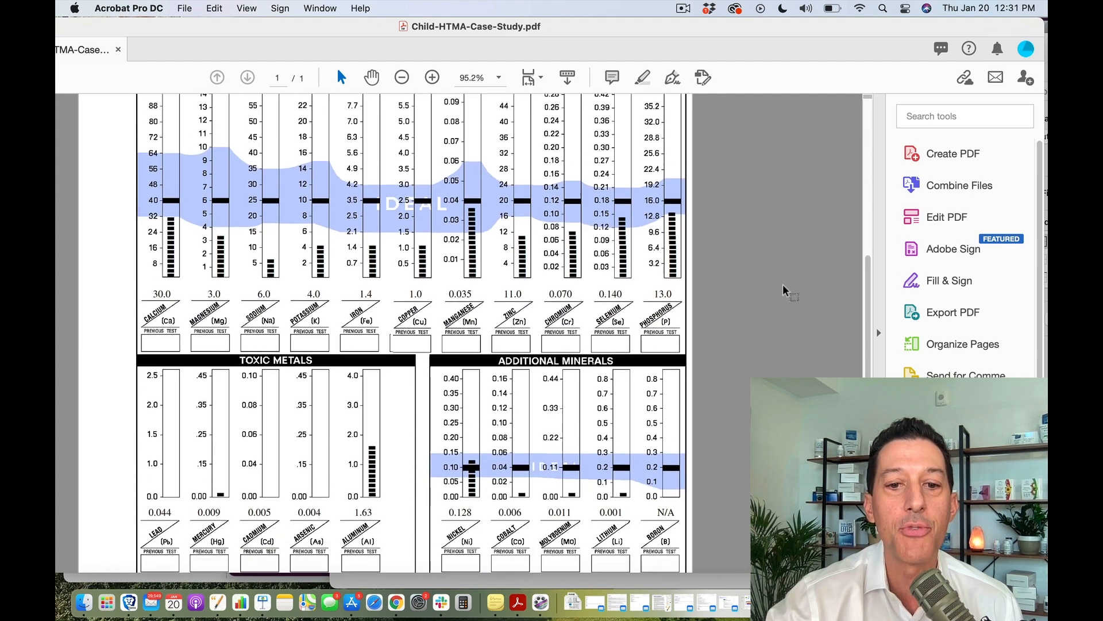
scroll("down", 3)
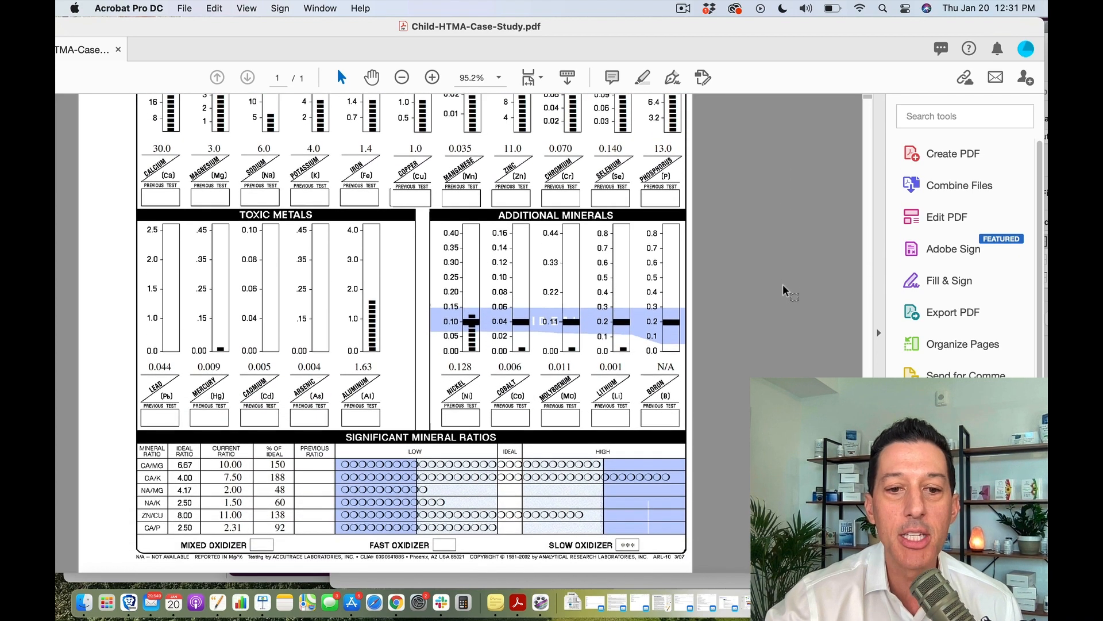
mouse_move(736, 269)
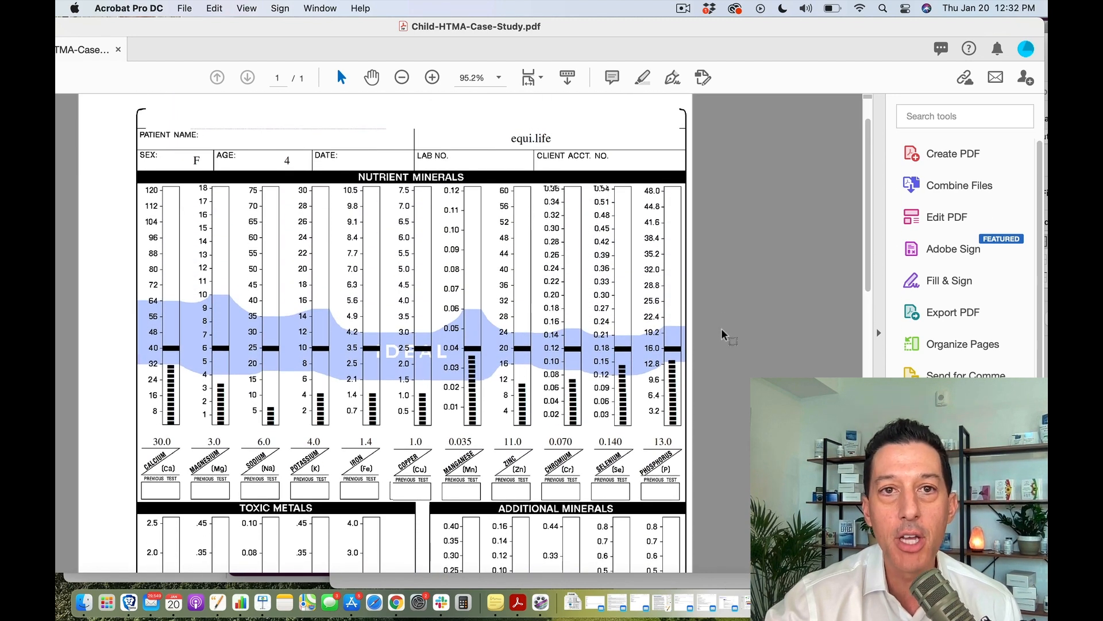
scroll("down", 3)
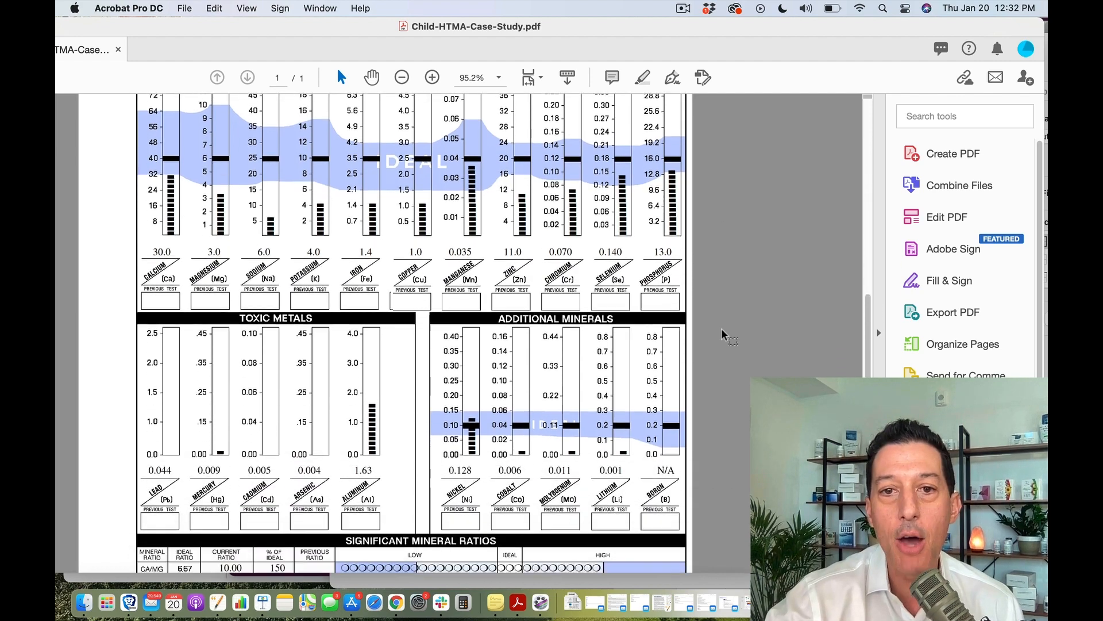
scroll("down", 3)
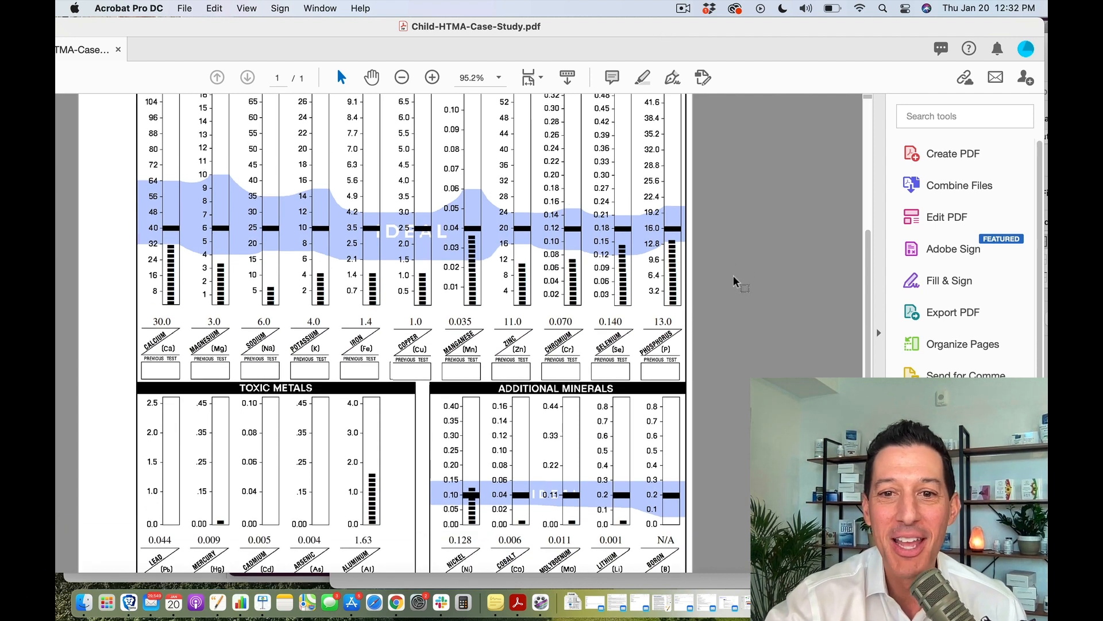
Scroll down until the Significant Mineral Ratios table and Slow Oxidizer field are visible.
scroll("down", 3)
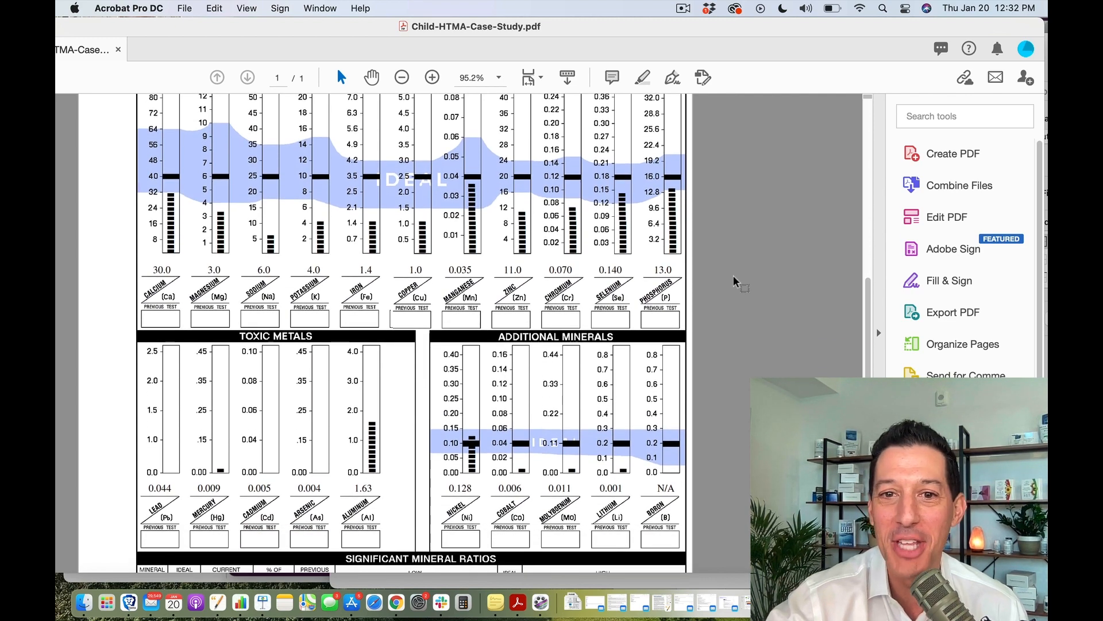
scroll("down", 3)
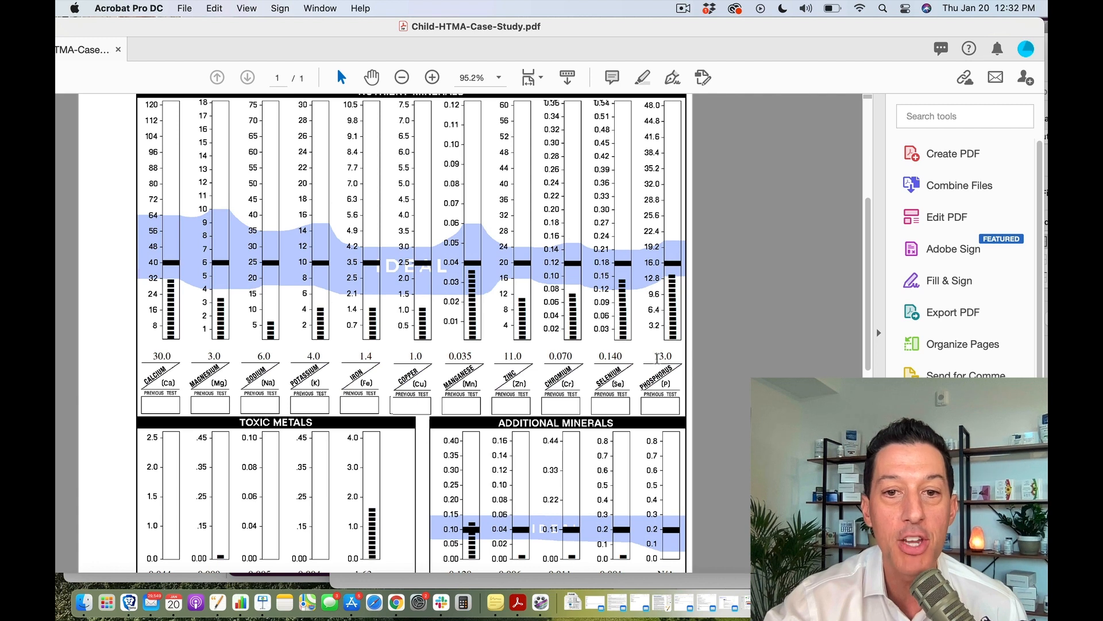
scroll("down", 3)
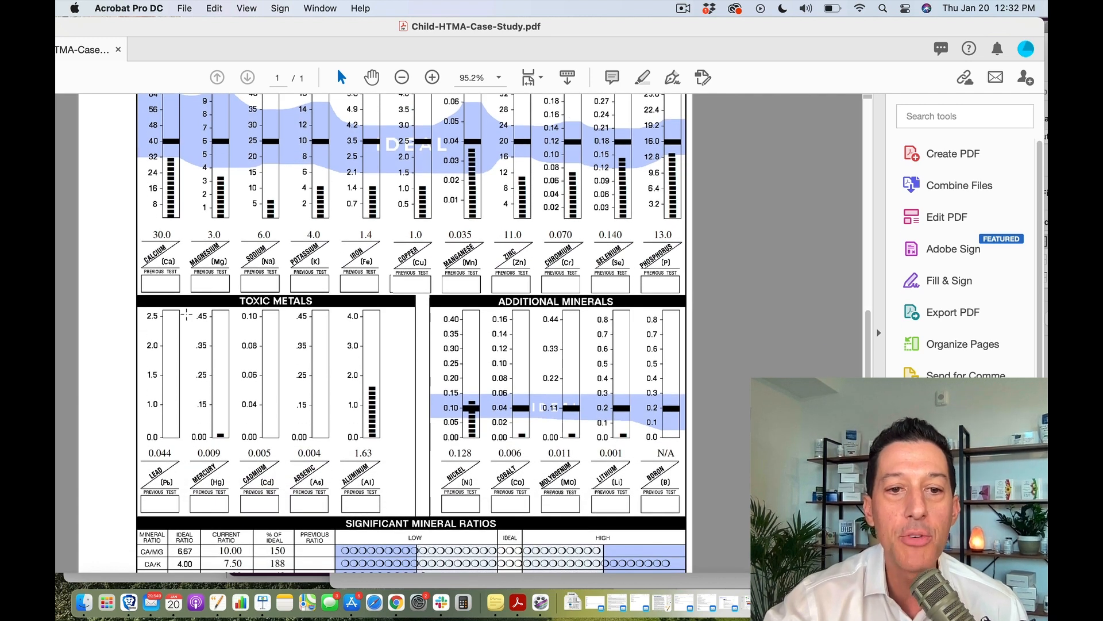
scroll("down", 3)
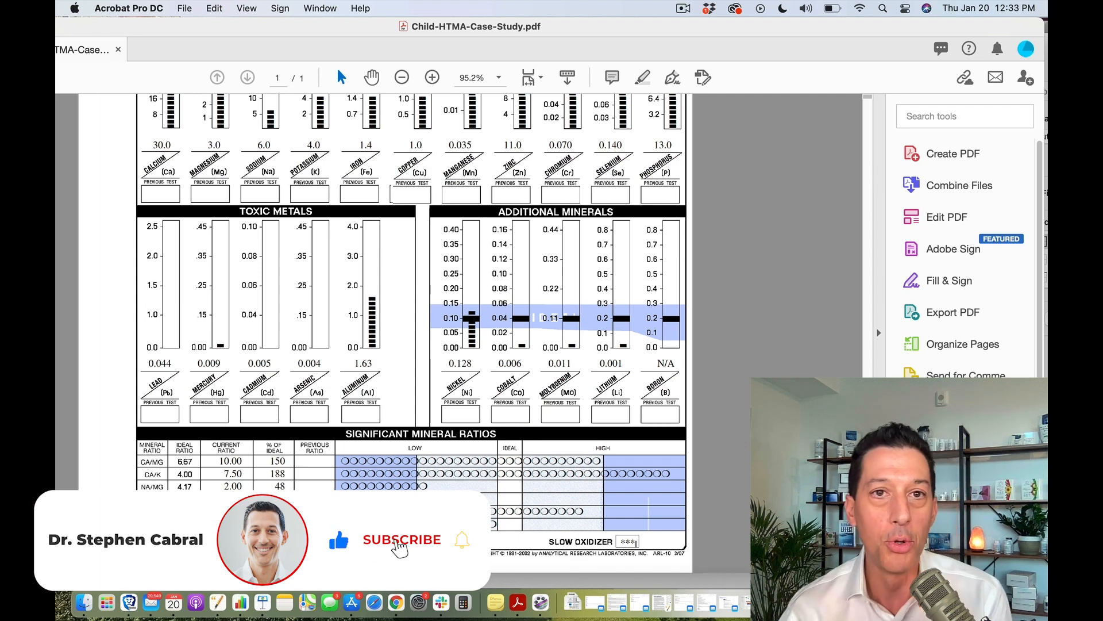
left_click(403, 541)
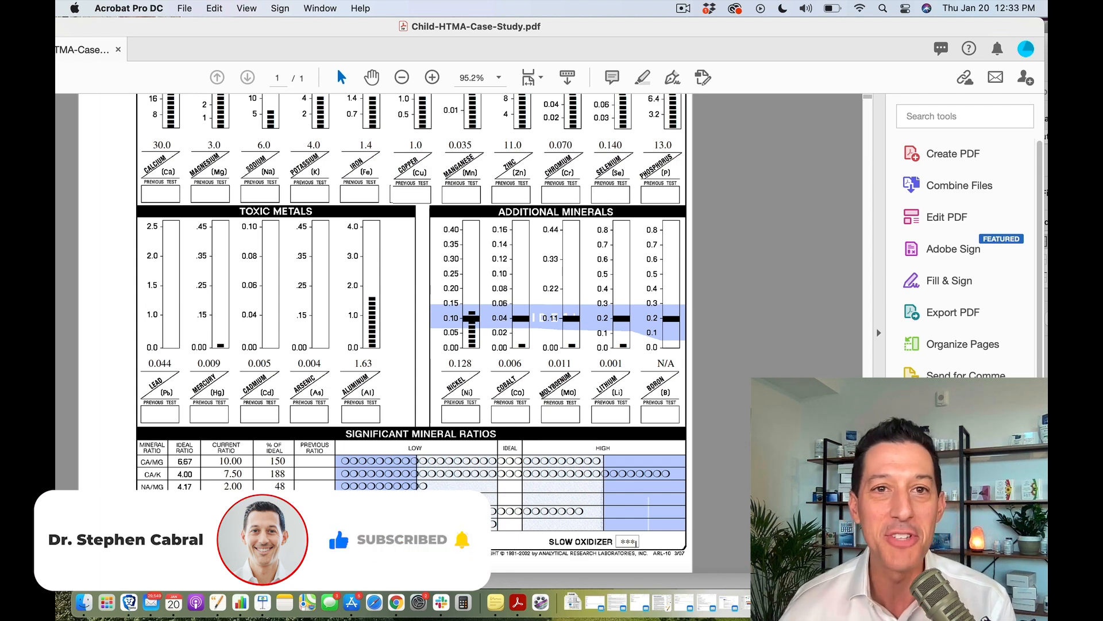